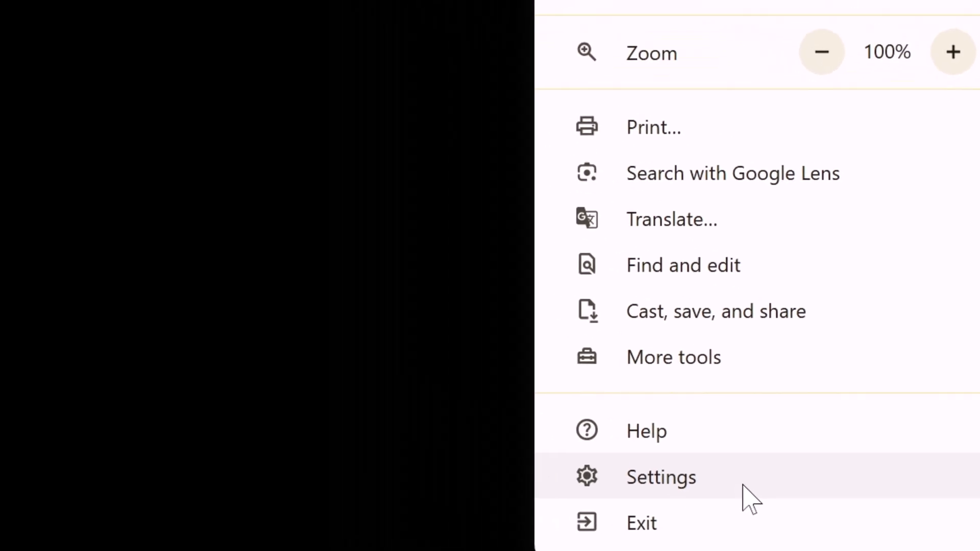
# Step: Choose Settings from the Chrome menu
pyautogui.click(661, 477)
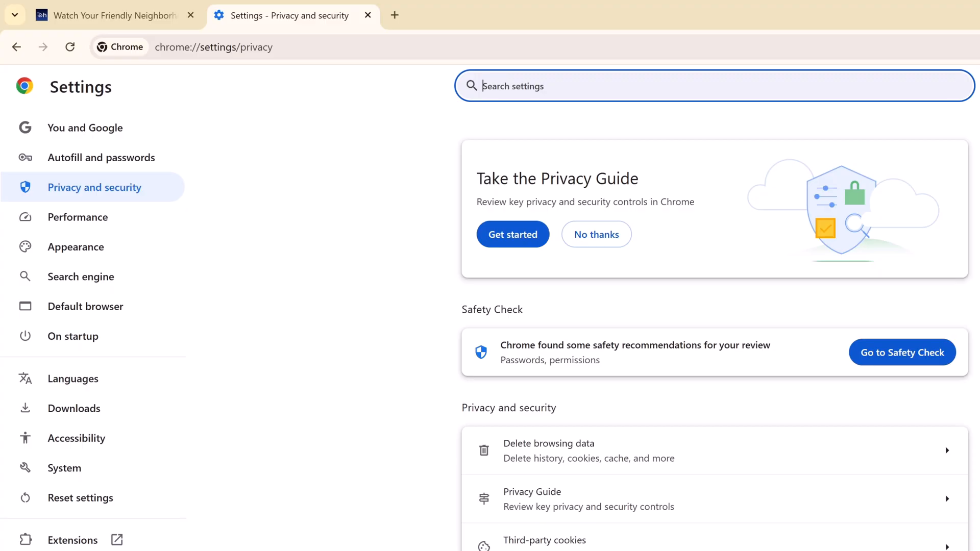
# Step: Search settings for 'acceleration' and switch off graphics acceleration
pyautogui.write('acceleratio')
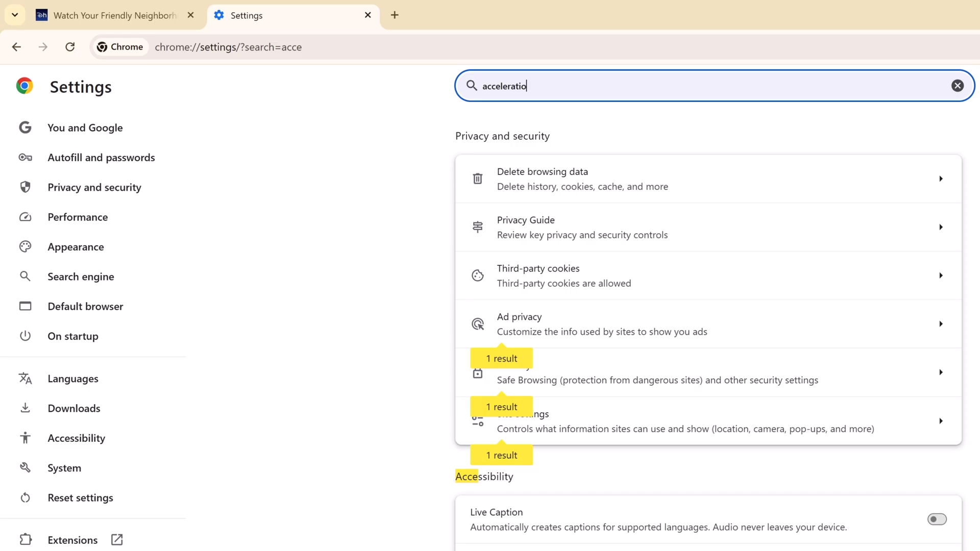
pyautogui.write('n')
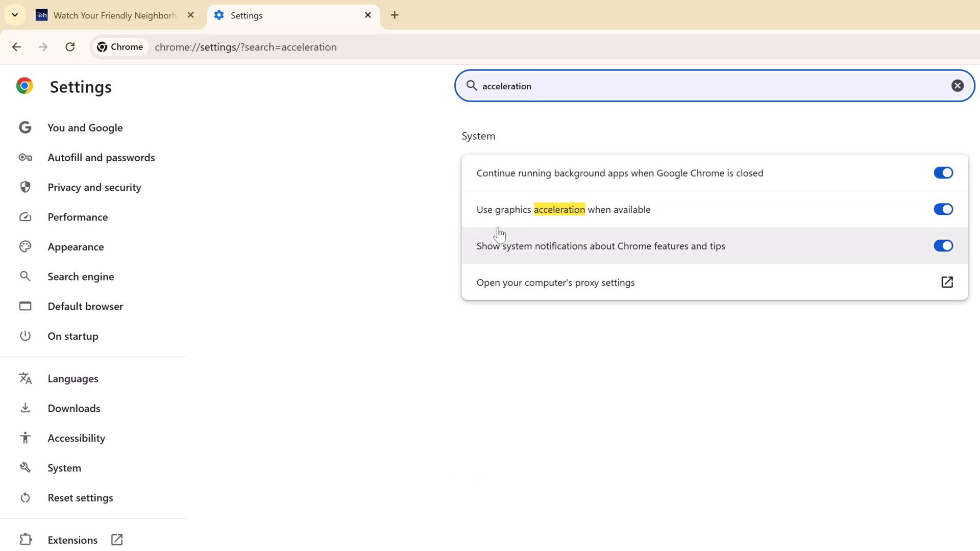
pyautogui.moveTo(627, 231)
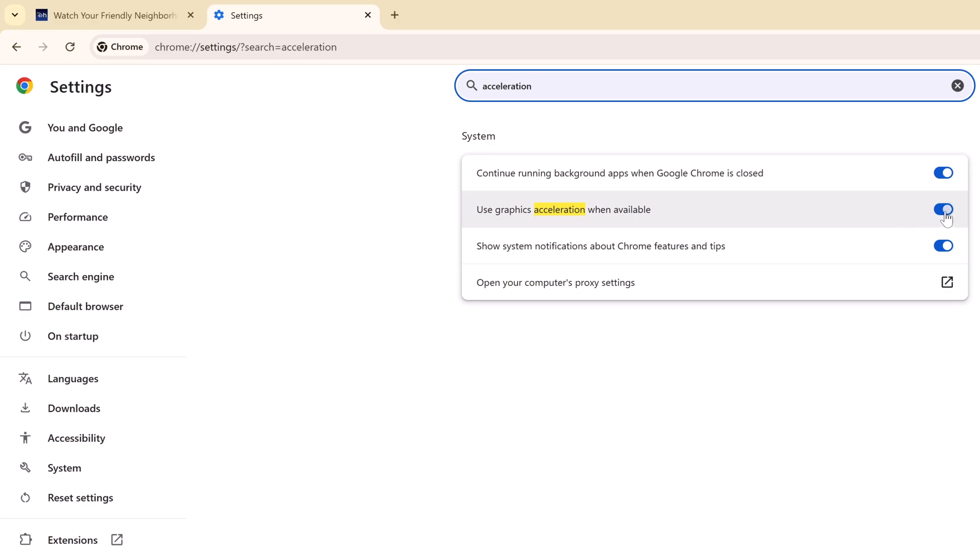
pyautogui.click(944, 209)
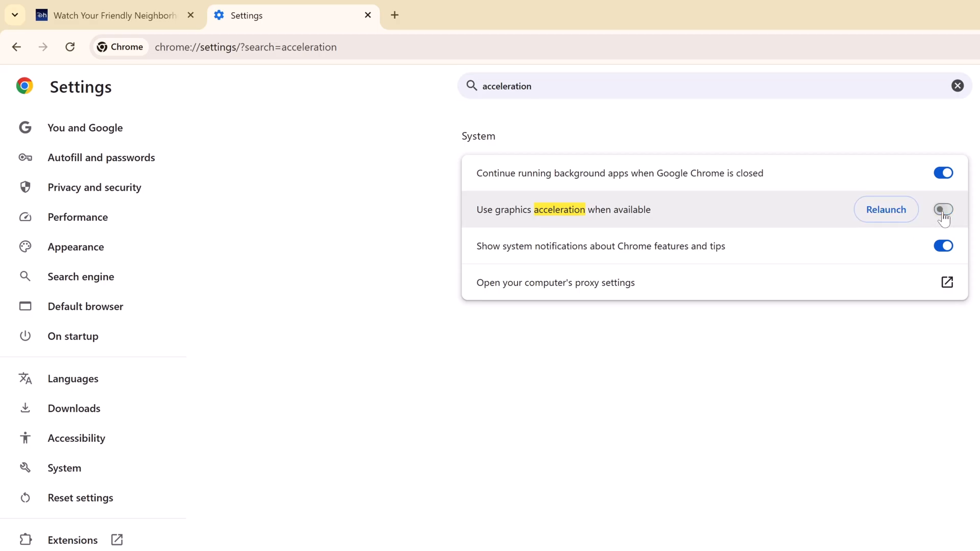
# Step: Relaunch Chrome to apply the change and return to the Hotstar video tab
pyautogui.click(944, 209)
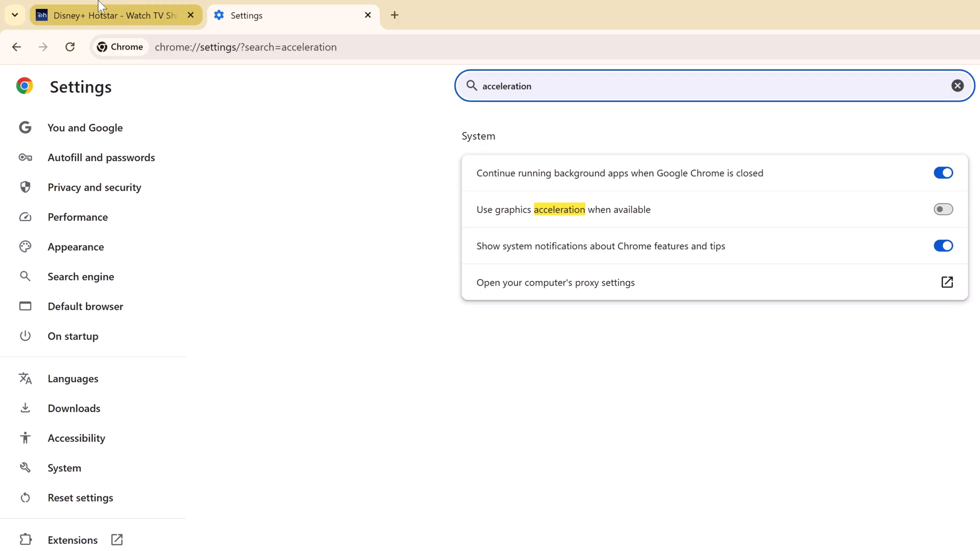
pyautogui.click(309, 540)
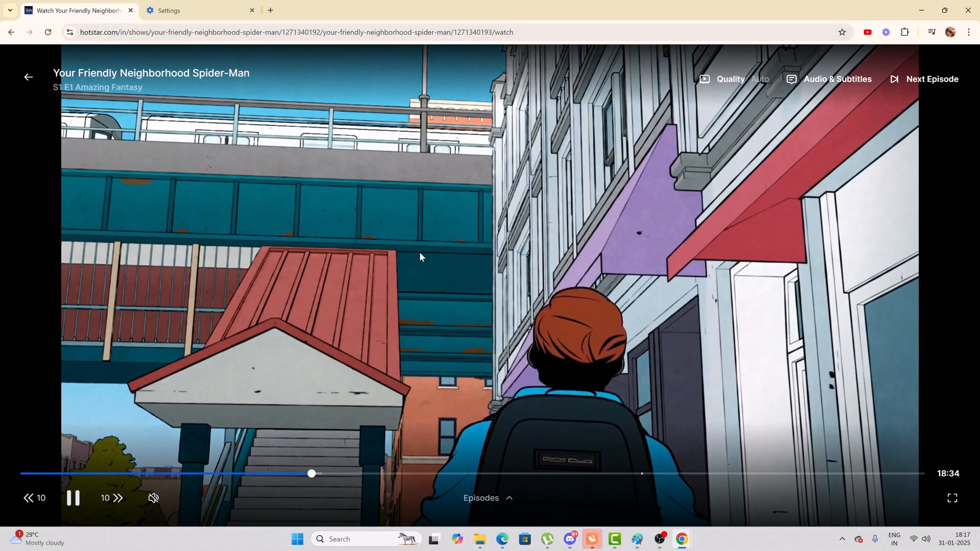
# Step: Snip the playing Spider-Man episode with Snipping Tool
pyautogui.click(693, 539)
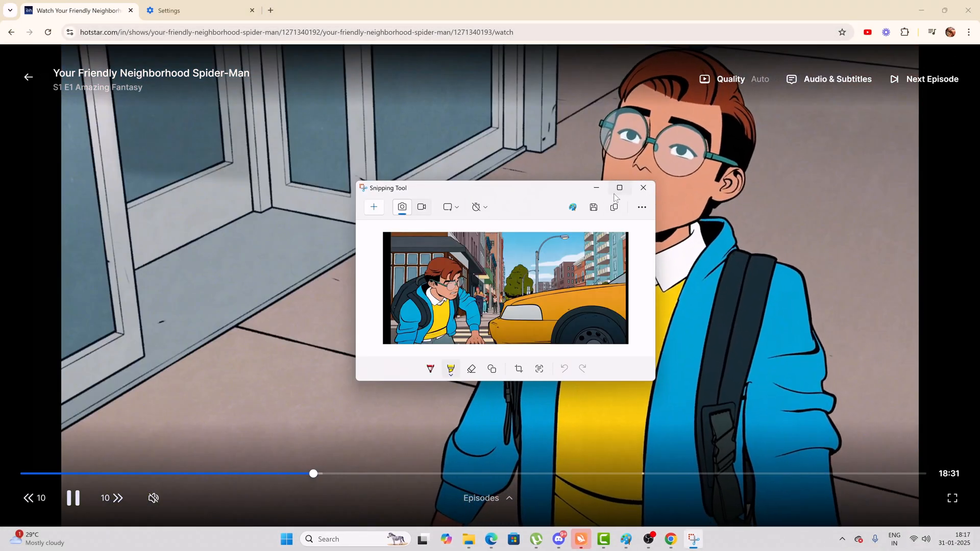
# Step: Bring up Snipping Tool's capture overlay for a new snip over the episode
pyautogui.click(642, 187)
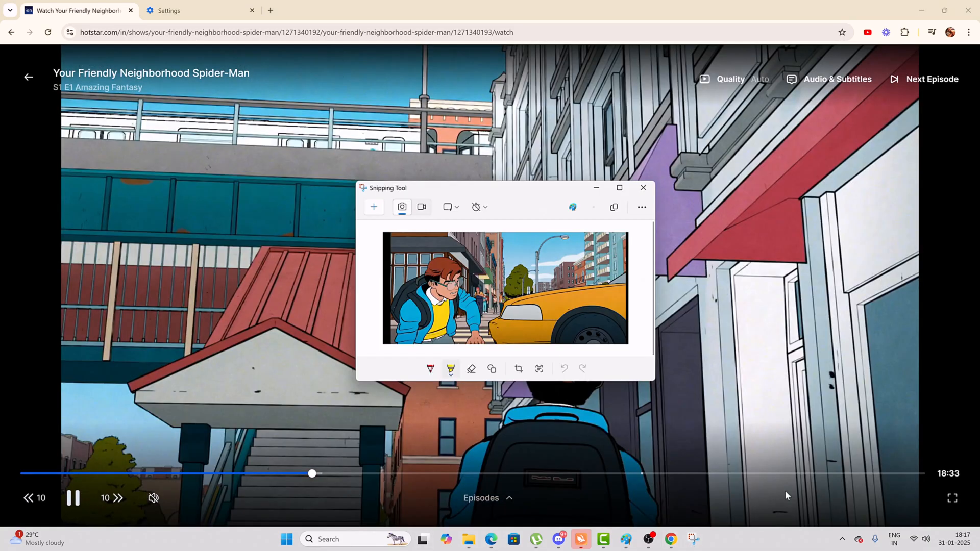
pyautogui.click(374, 207)
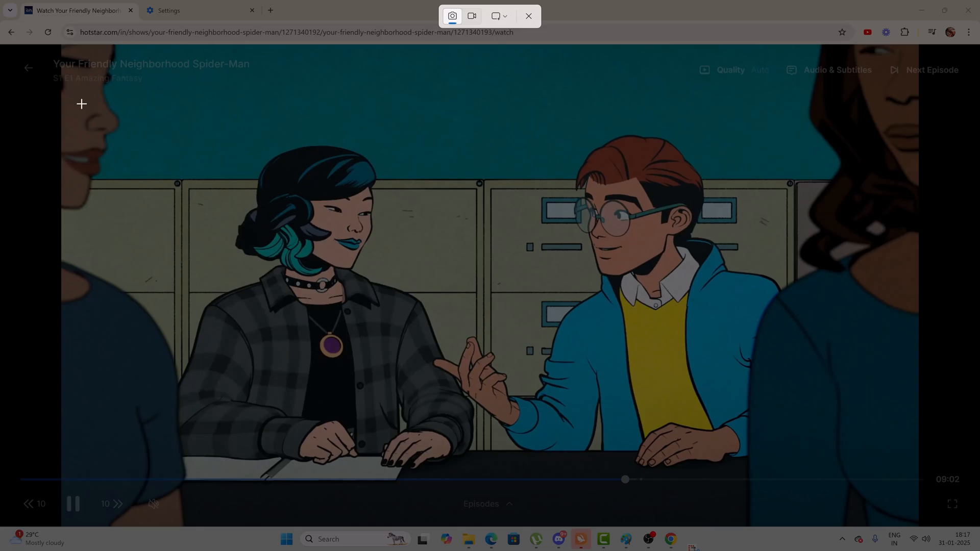